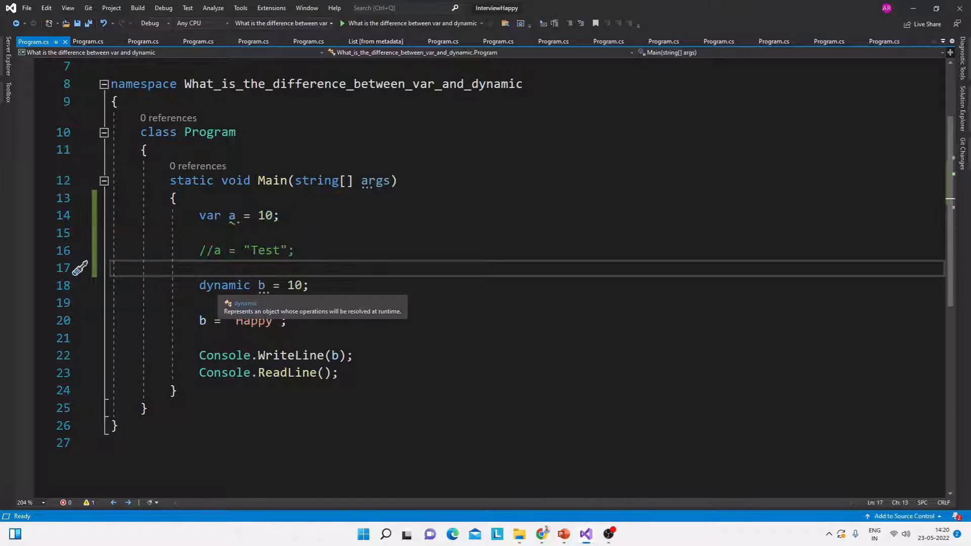
{"action": "left_click", "coordinate": [295, 320]}
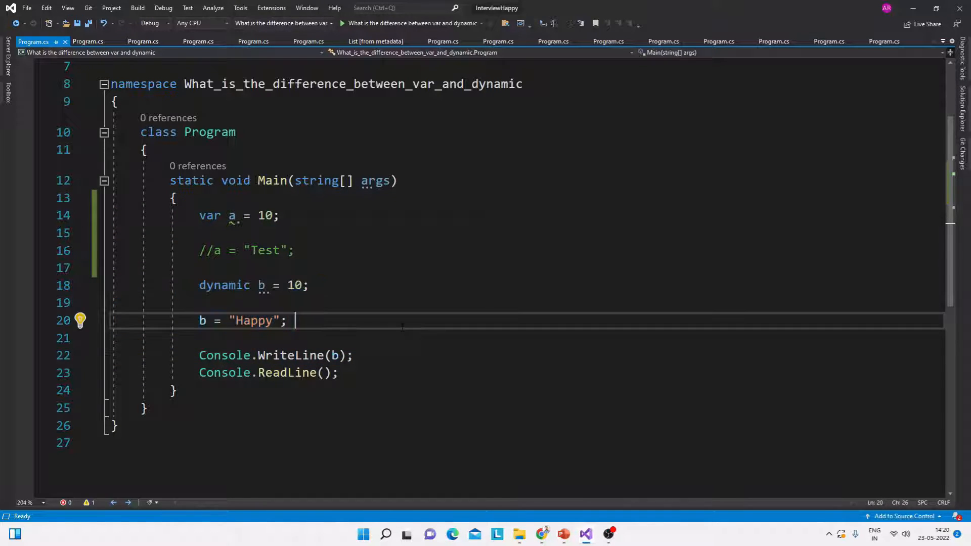